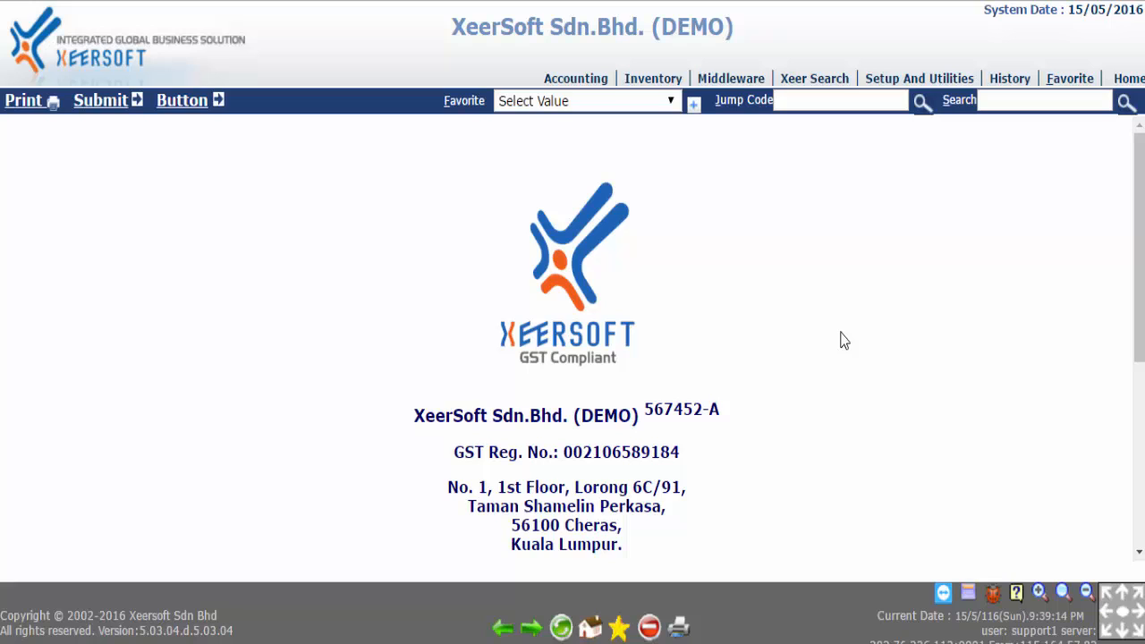
mouse_move(841, 336)
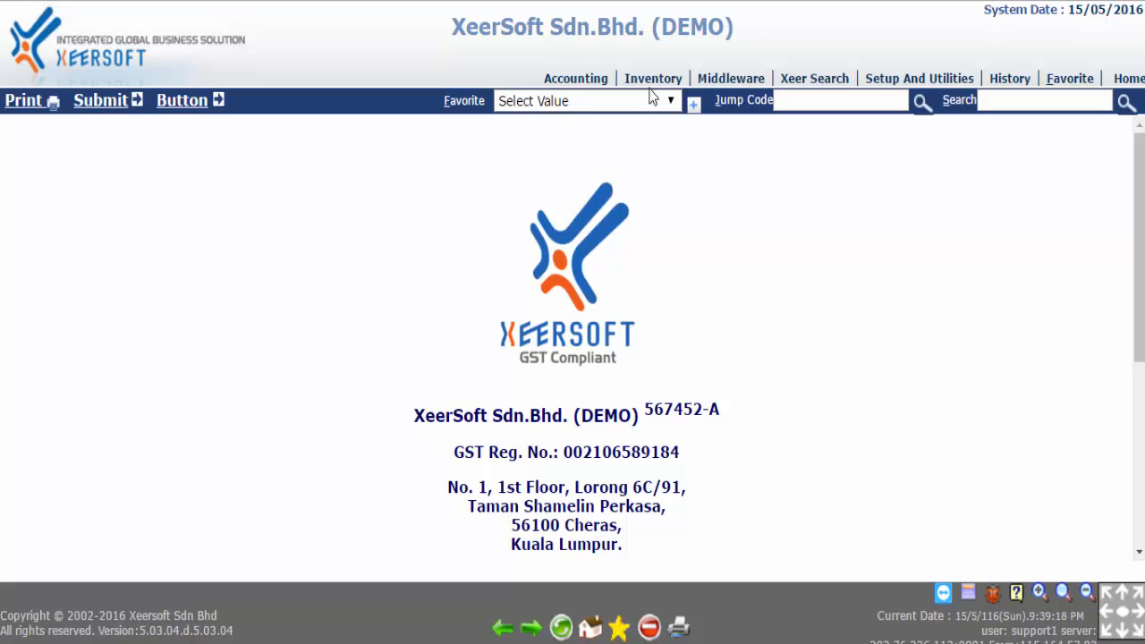
Switch to the Inventory module from the top menu bar
click(653, 78)
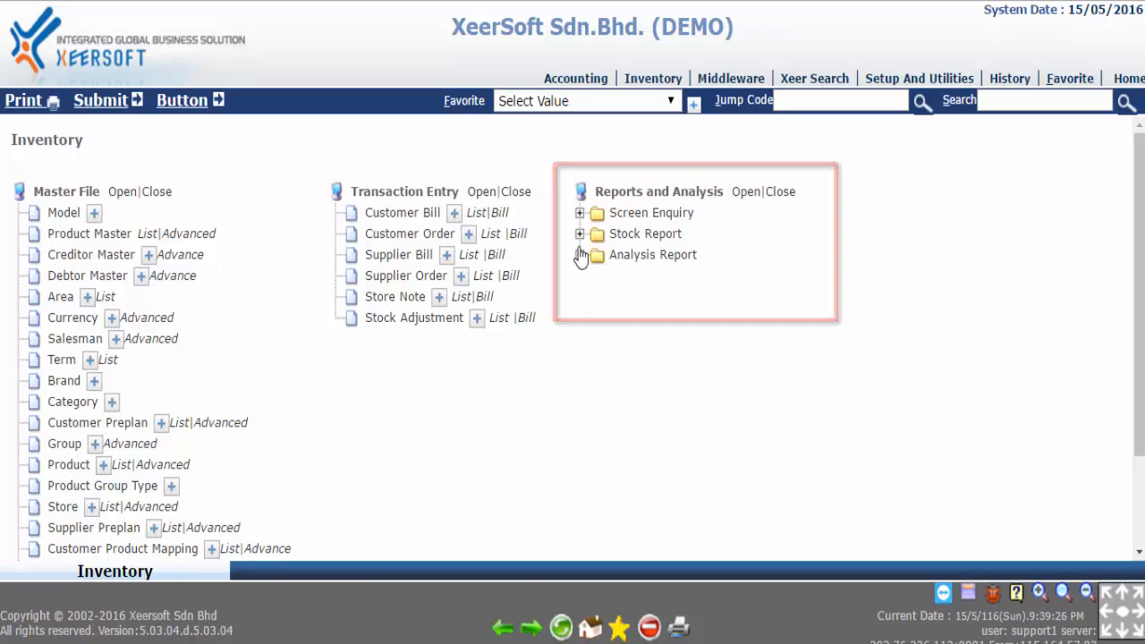
Expand Stock Report and launch the Stock Taking Gain Loss report form
click(579, 232)
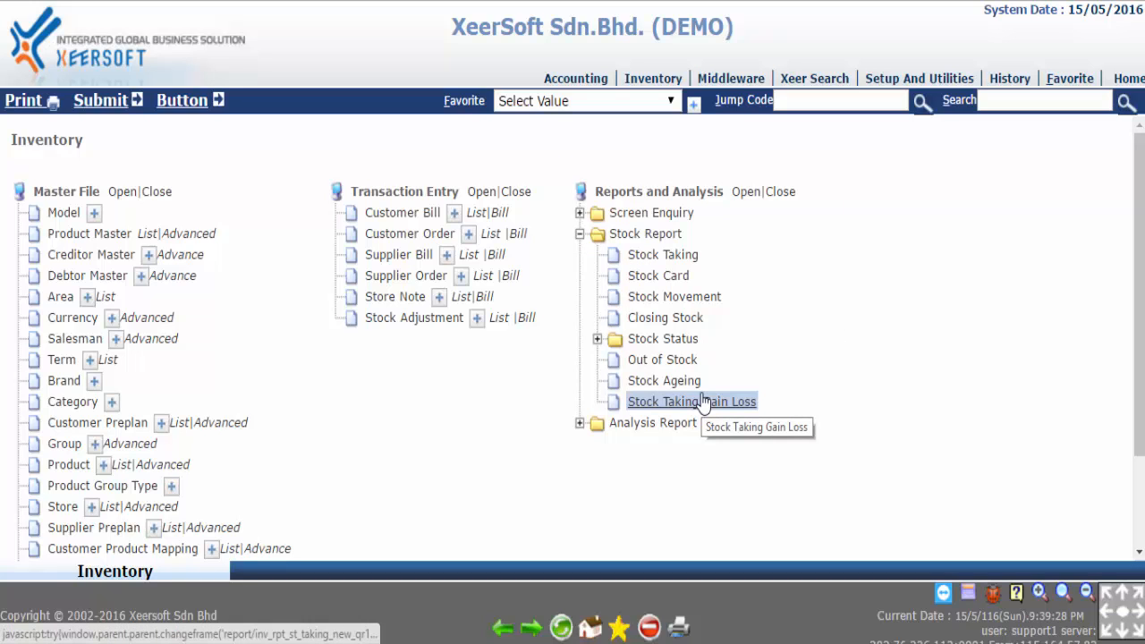
click(691, 400)
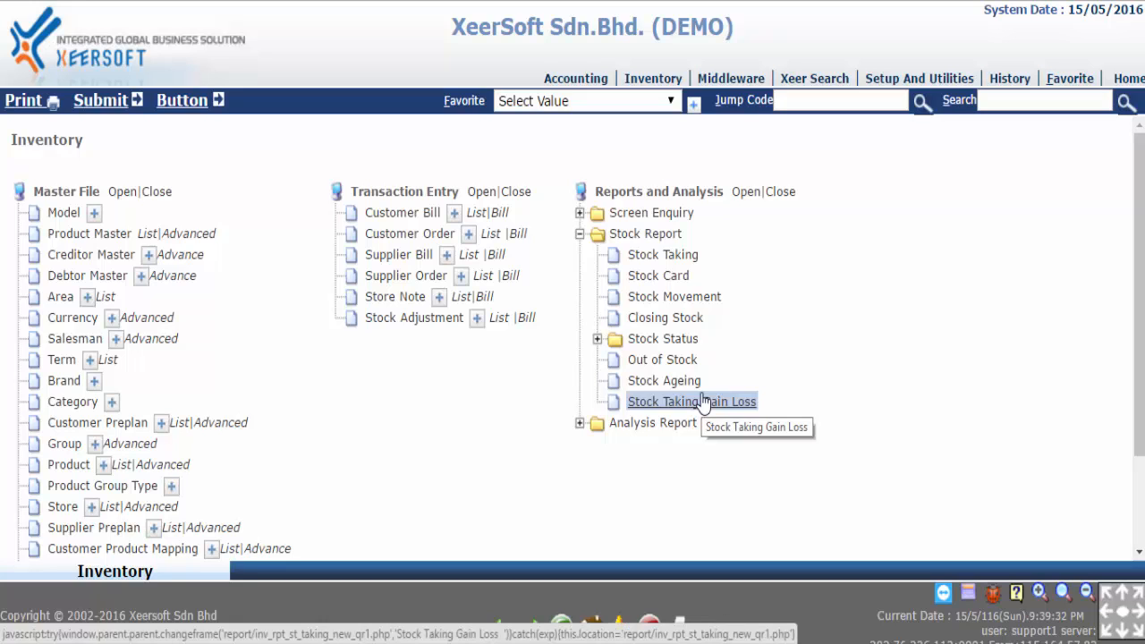
click(691, 401)
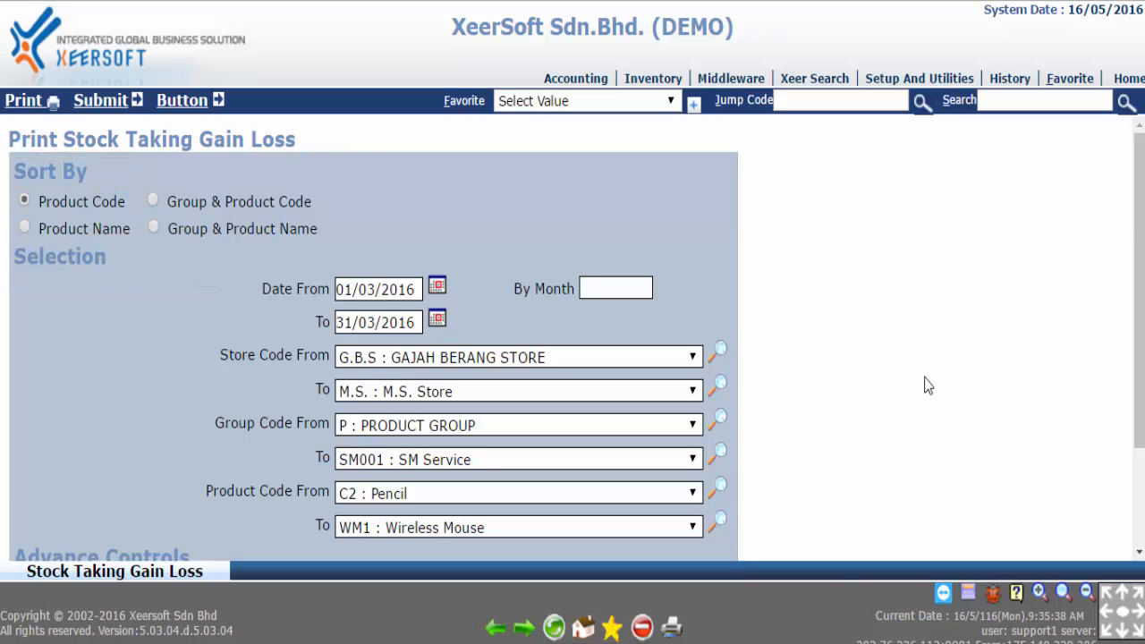
Submit the report sorted by Product Code for 01/03/2016 to 31/03/2016 with default ranges
scroll(down, 3)
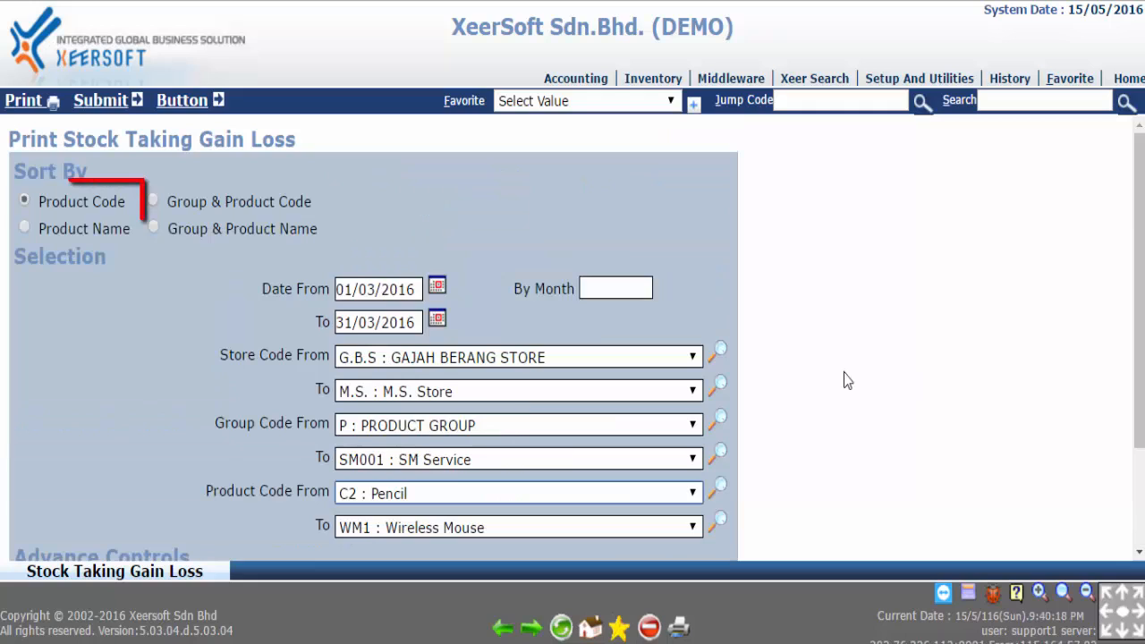
click(25, 200)
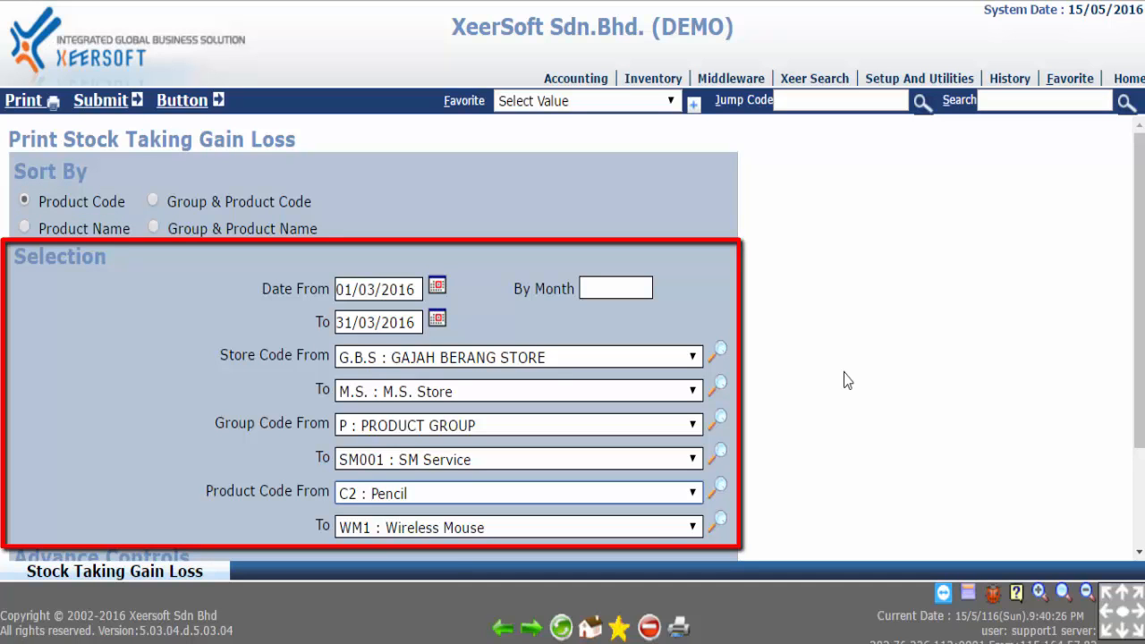
scroll(down, 3)
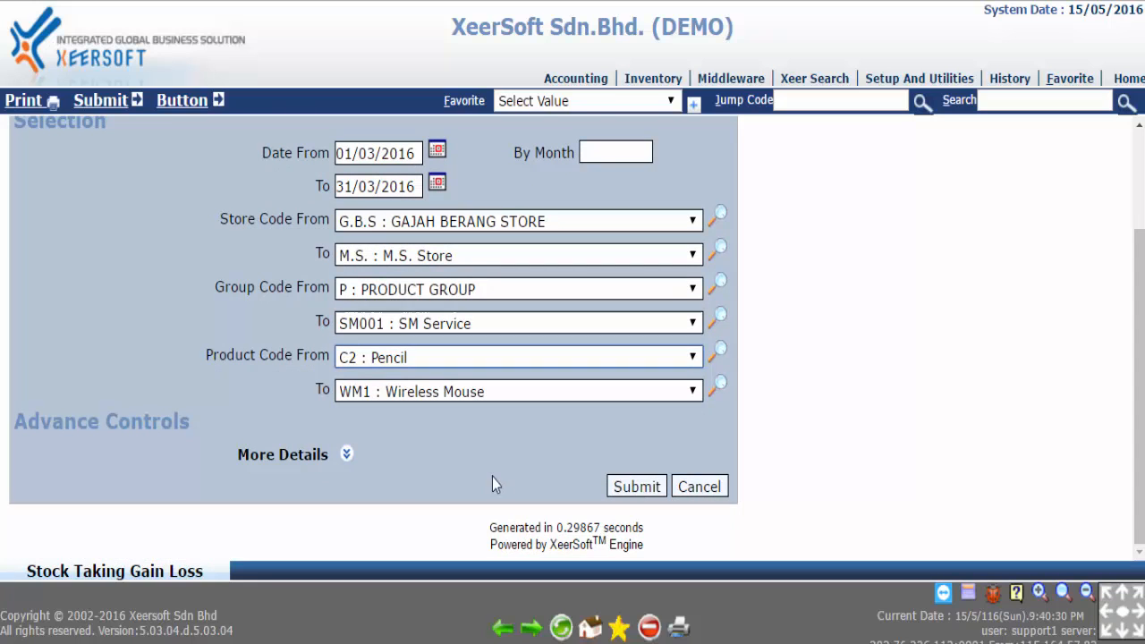
click(283, 454)
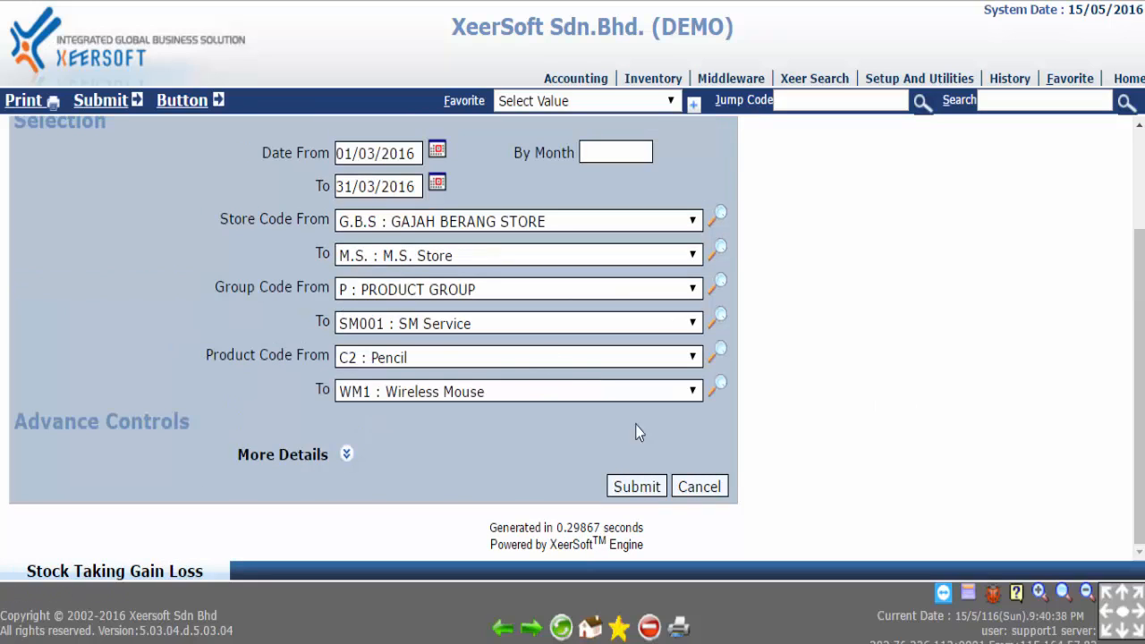
click(637, 487)
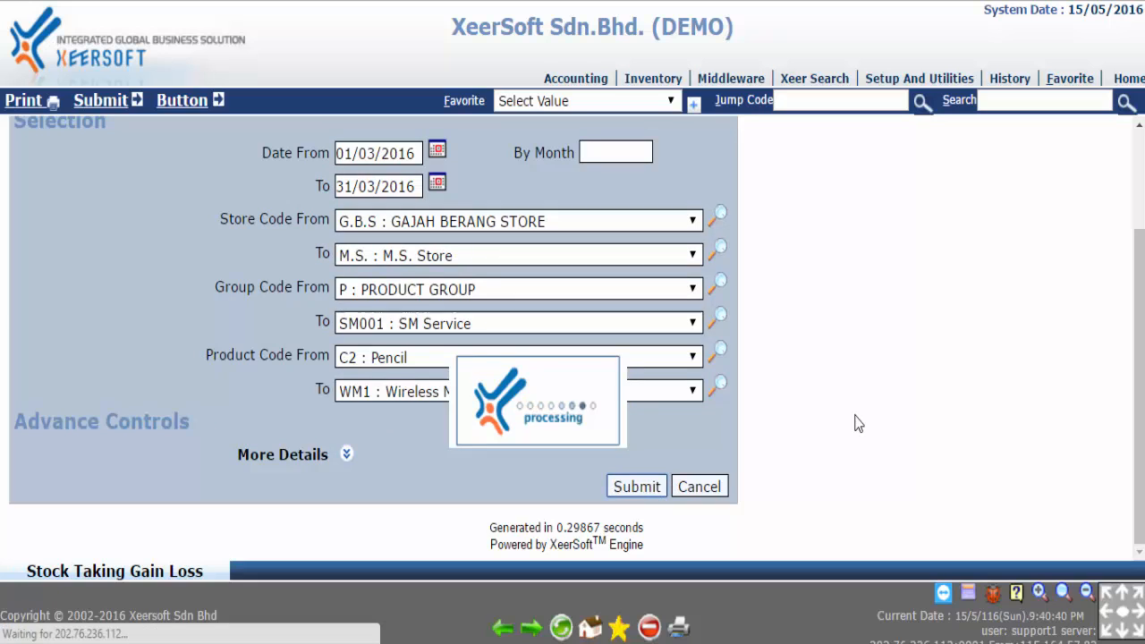
click(637, 486)
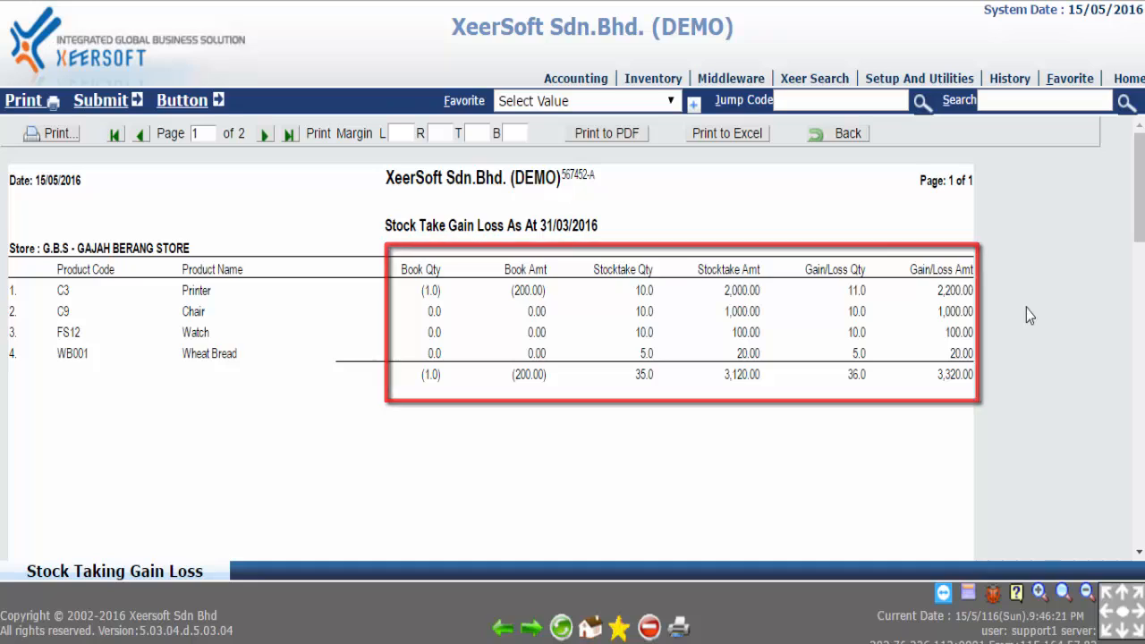
click(844, 133)
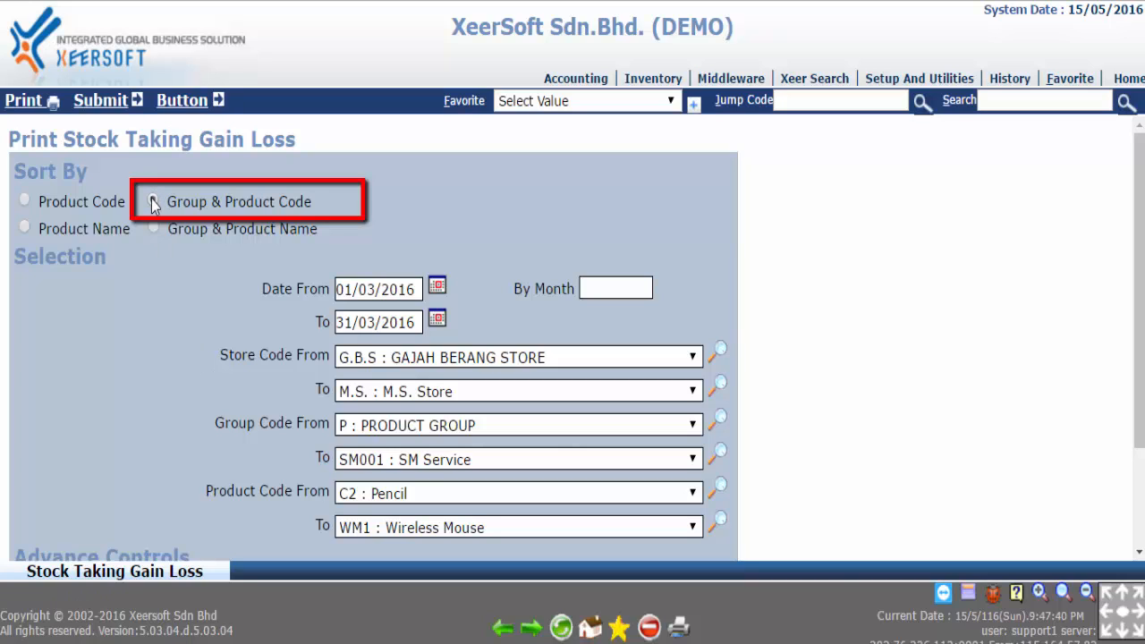
Regenerate the report sorted by Group & Product Code with Product Code To set to C9 : Chair
click(152, 201)
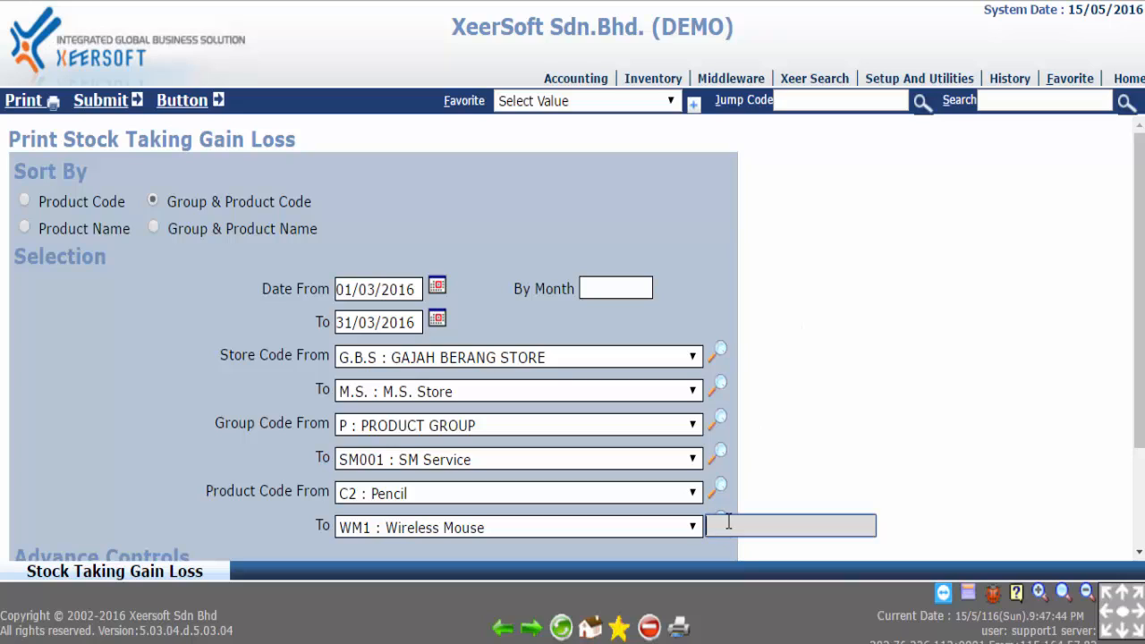
text(C9 : Chair)
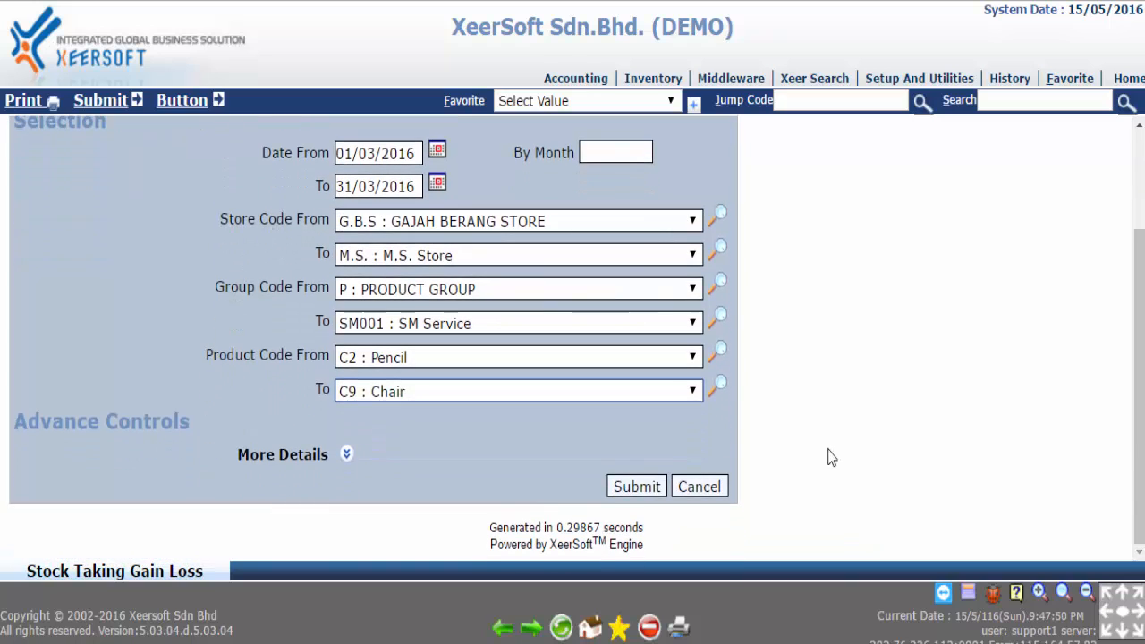
click(637, 486)
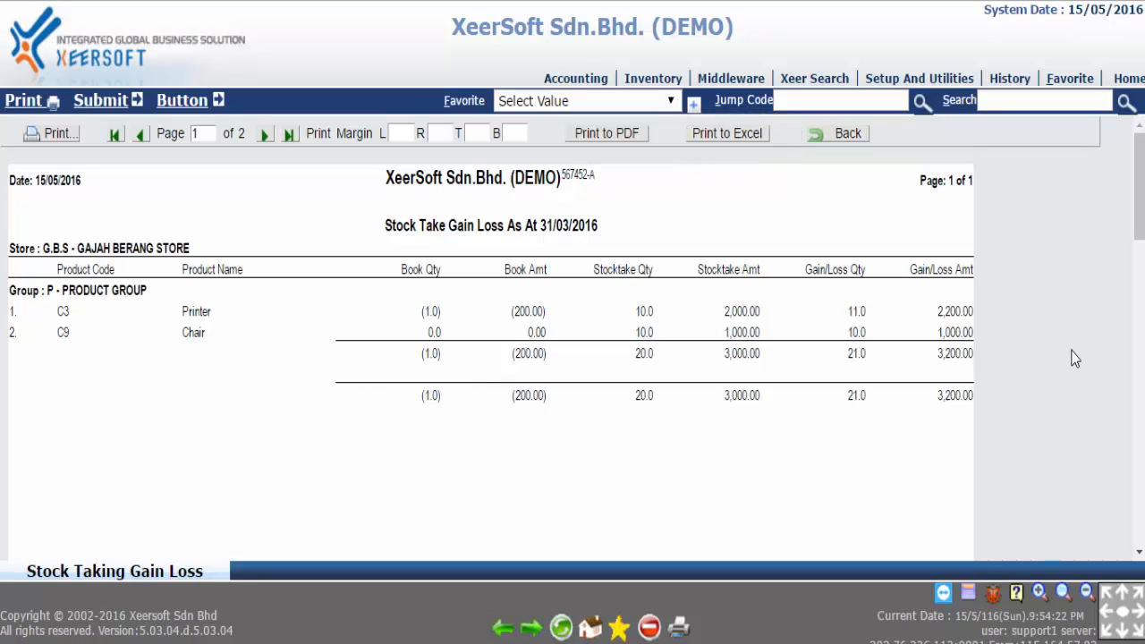
click(606, 132)
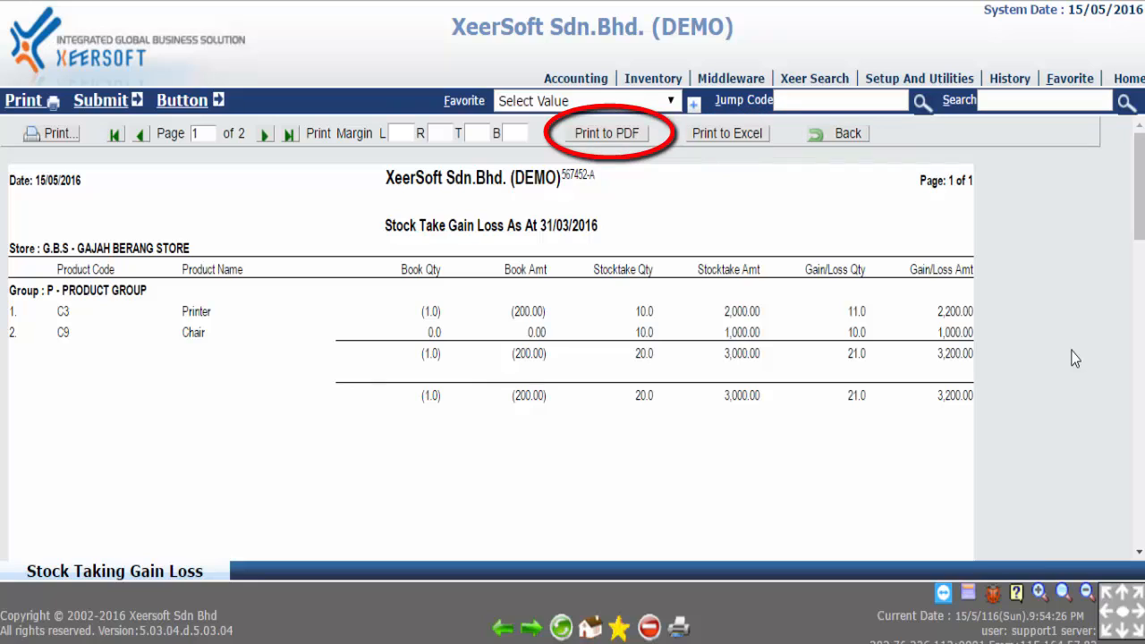